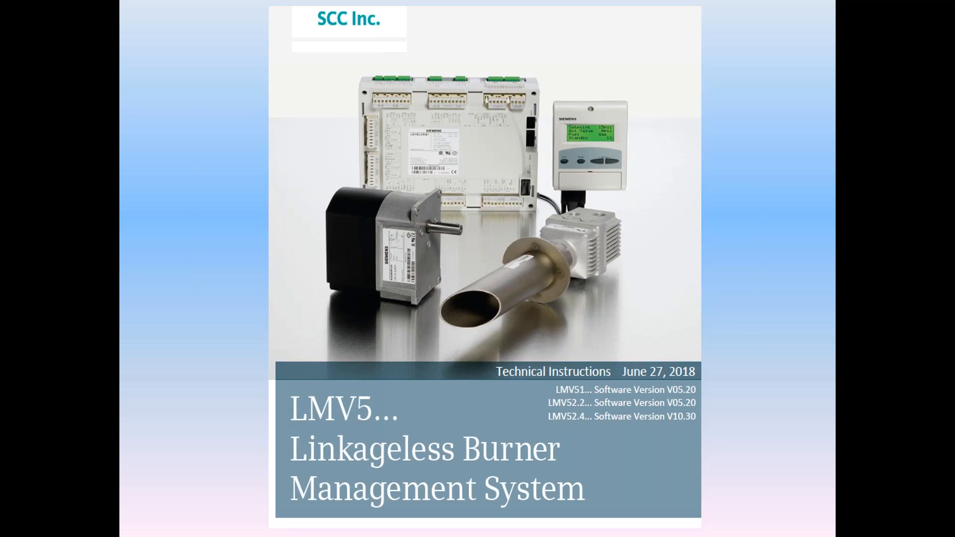
pyautogui.press('Right')
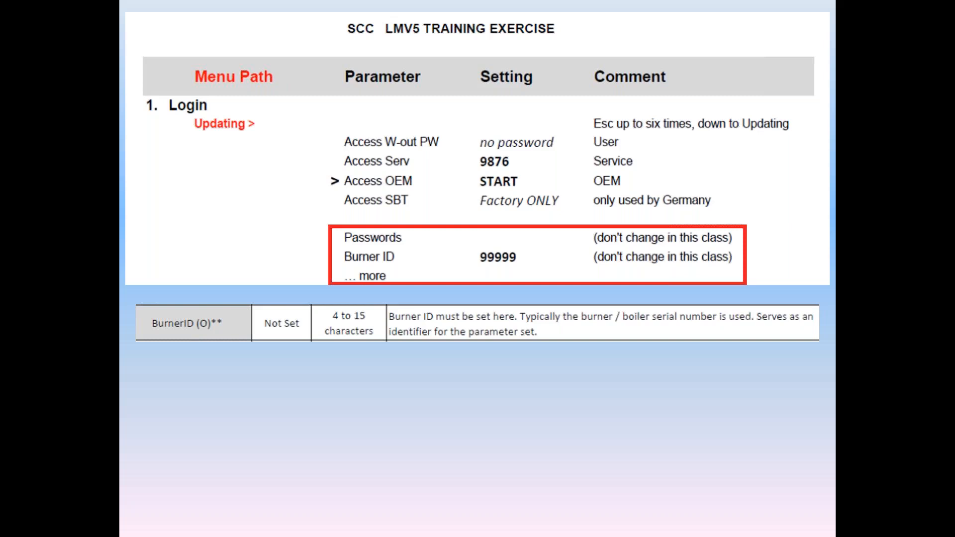
pyautogui.press('Right')
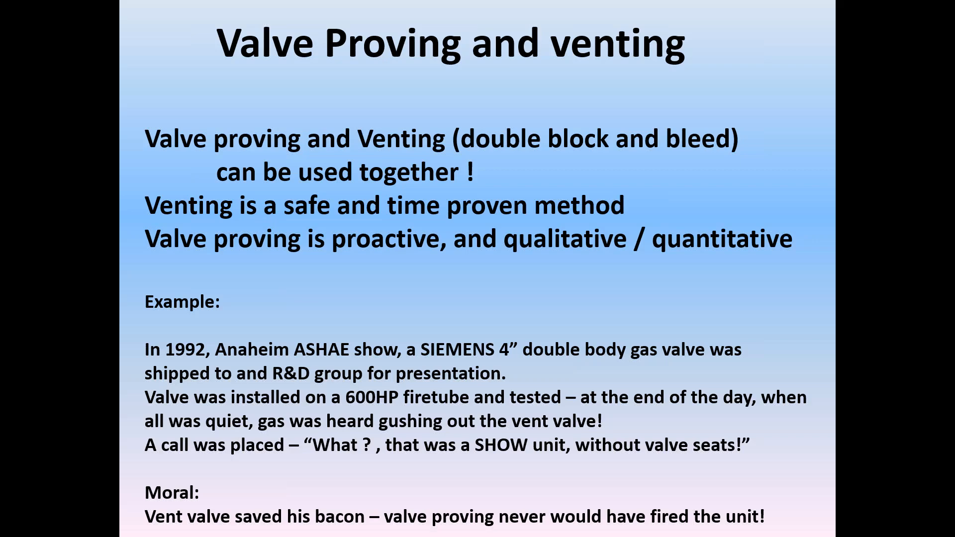
pyautogui.press('Right')
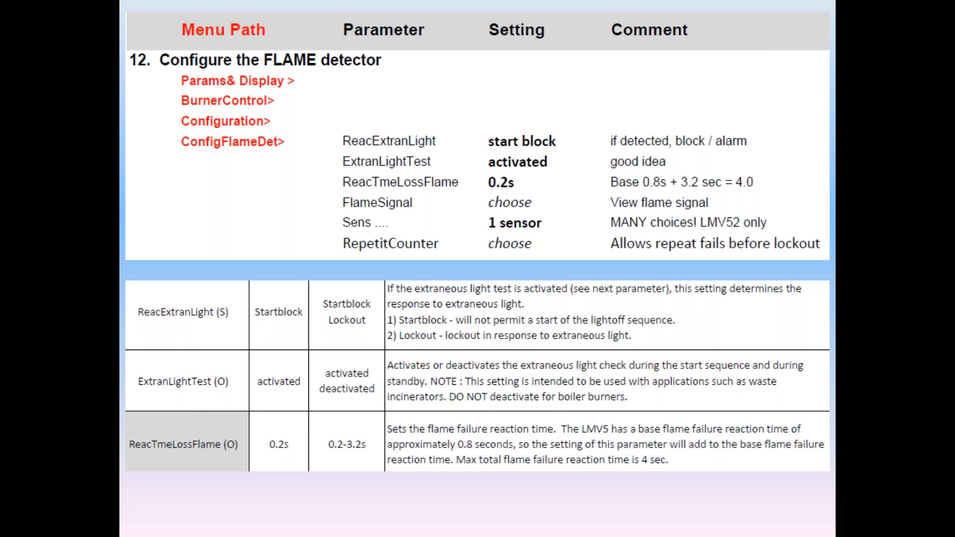
pyautogui.press('right')
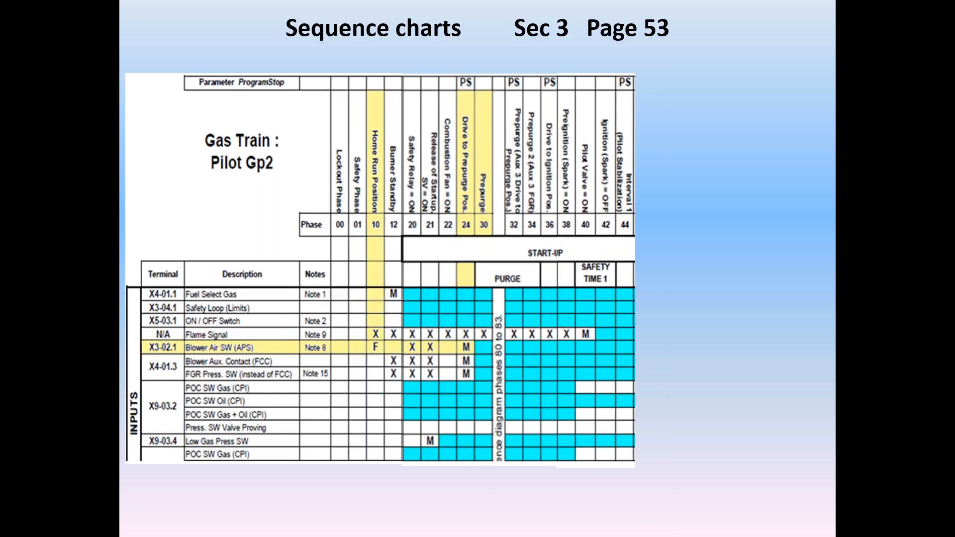
pyautogui.hscroll(3)
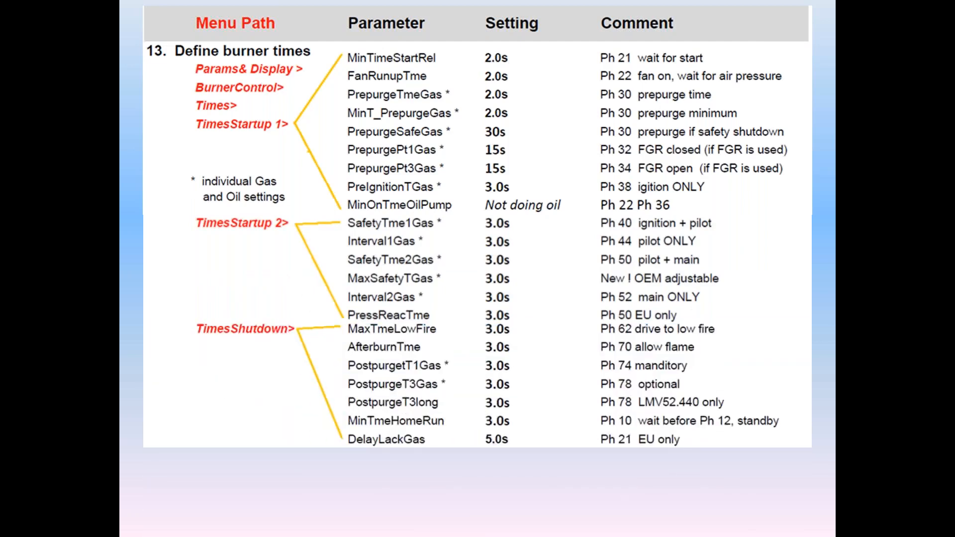
pyautogui.scroll(-3)
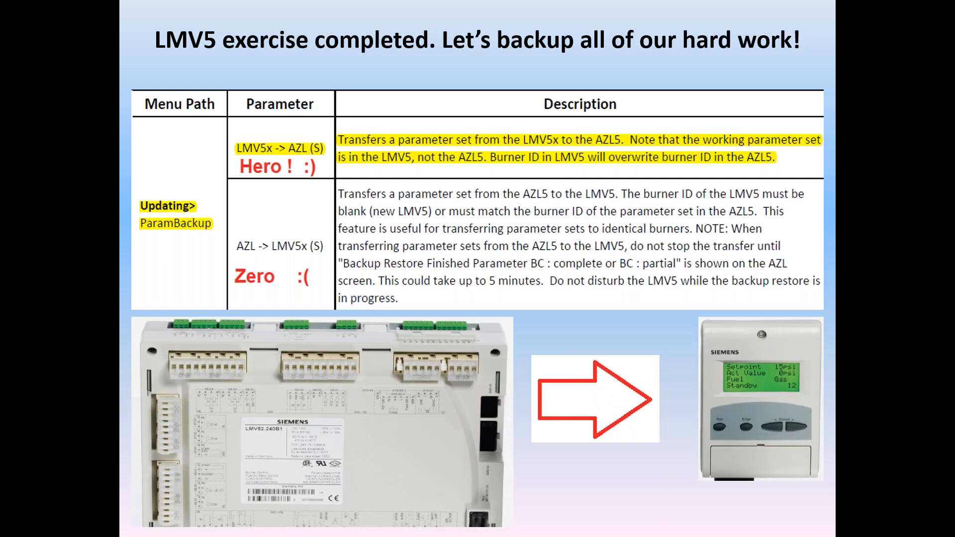
pyautogui.press('Right')
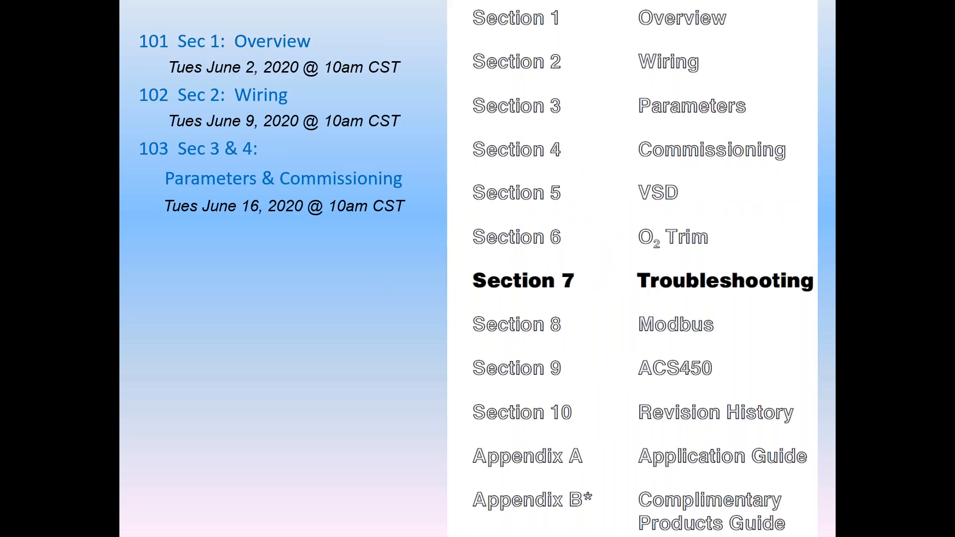